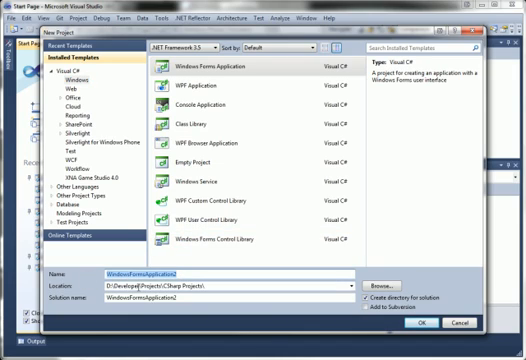
# Step: Name the new Windows Forms project SublogixDemo and create it
pyautogui.write('Sublogic')
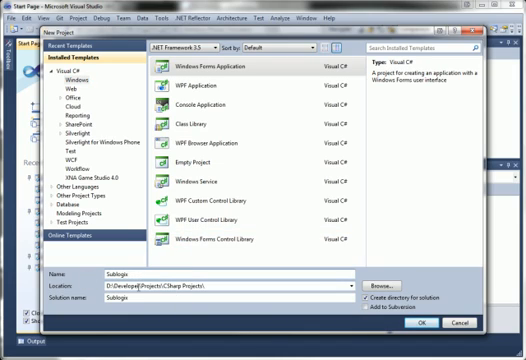
pyautogui.write('Demo')
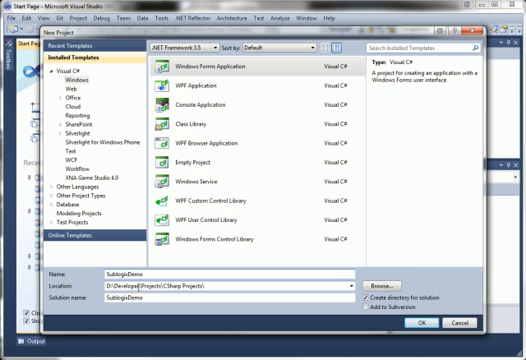
pyautogui.click(424, 322)
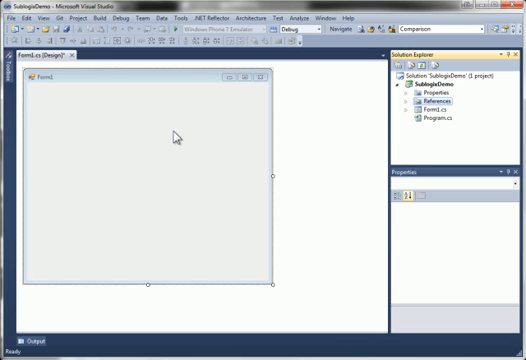
pyautogui.moveTo(10, 78)
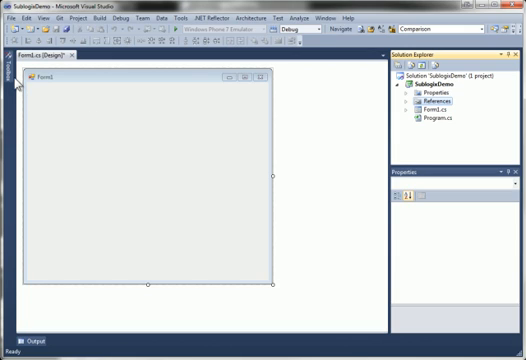
pyautogui.moveTo(68, 104)
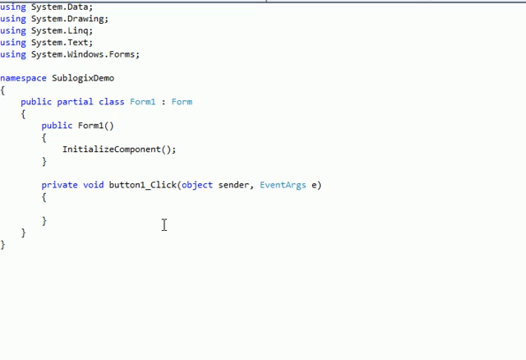
# Step: Declare var repo as a new Repository, importing the Sublogix namespace
pyautogui.write('var repo')
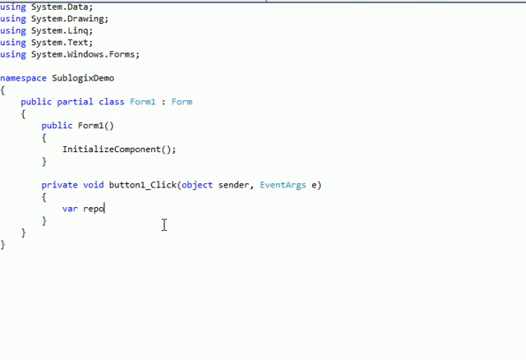
pyautogui.write('= Reposi')
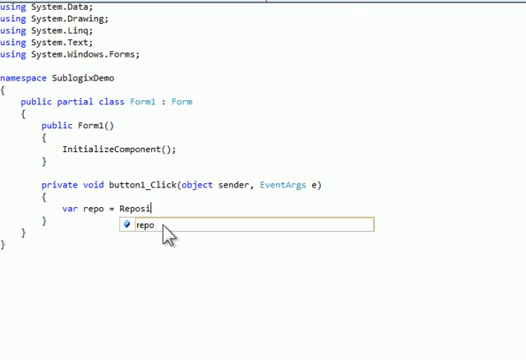
pyautogui.press('Tab')
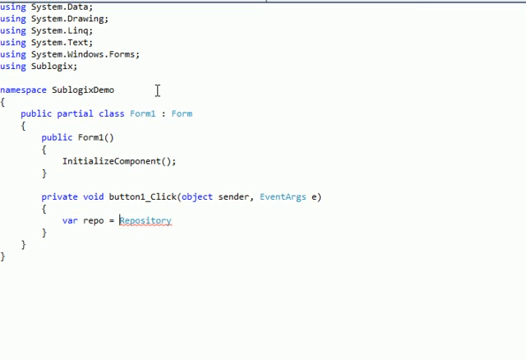
pyautogui.write('new')
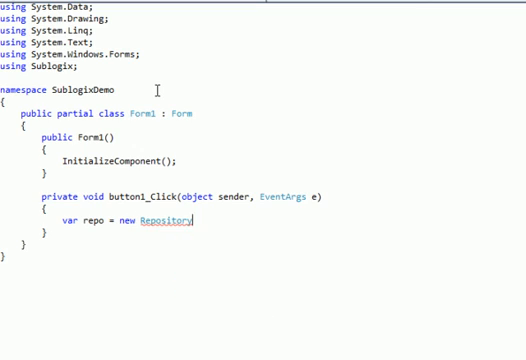
pyautogui.write('(')
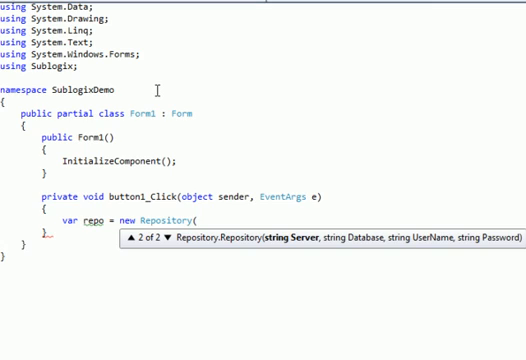
# Step: Pass "deathstar", "saleslogix_eval_custom", "admin" and an empty password to the Repository
pyautogui.write('"deat')
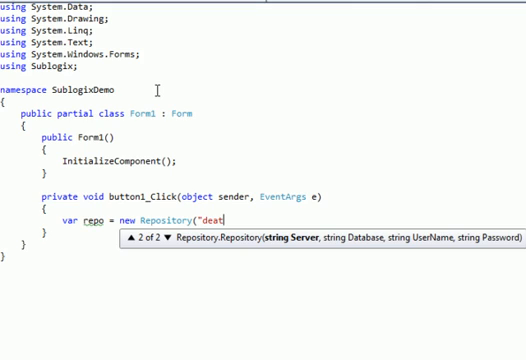
pyautogui.write('star",.')
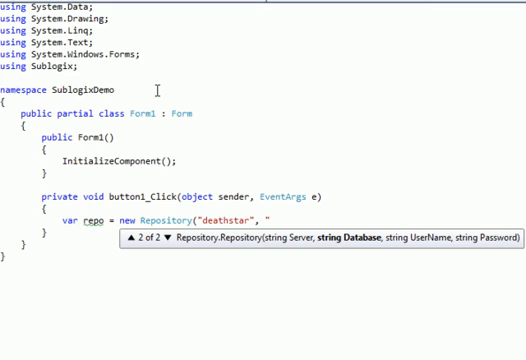
pyautogui.write('saleslogix')
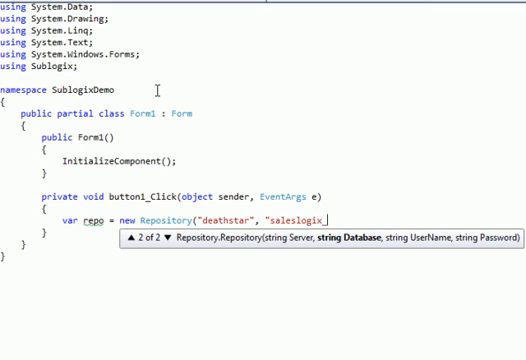
pyautogui.write('_eval_custom"')
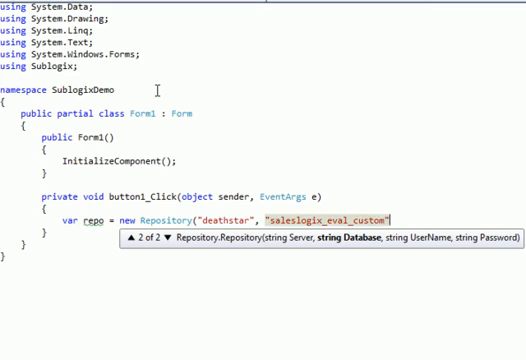
pyautogui.write(', "admin", "");')
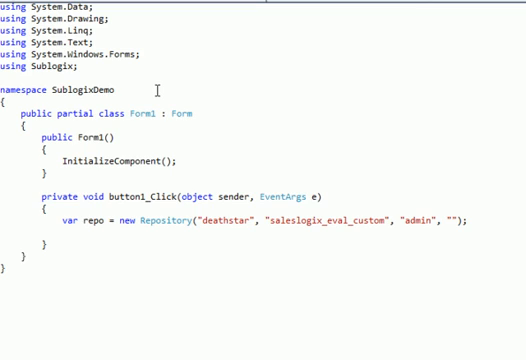
# Step: Declare var accountList from repo.FindAccounts with a lambda argument
pyautogui.write('var accountList =')
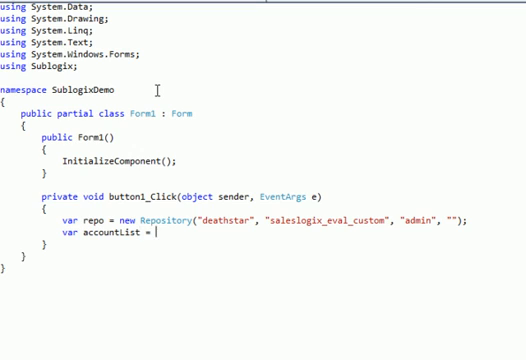
pyautogui.write('repo')
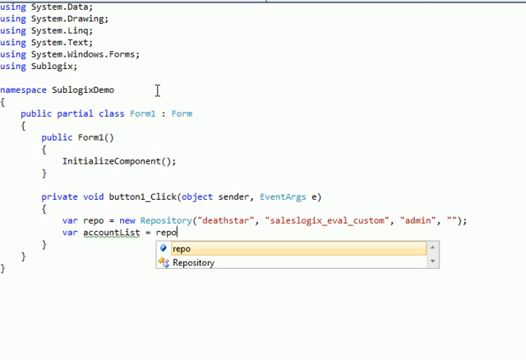
pyautogui.write('.fi')
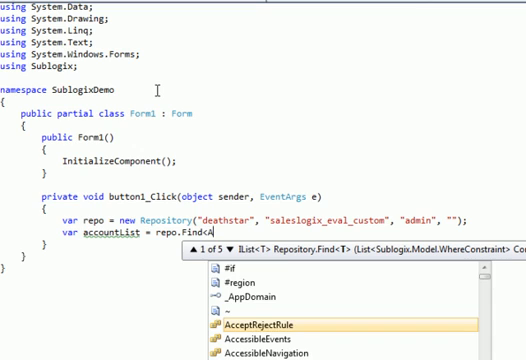
pyautogui.write('Account')
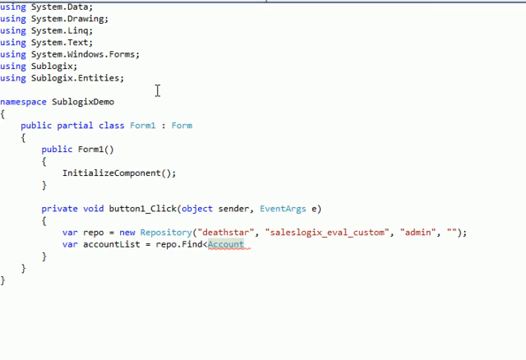
pyautogui.write('>')
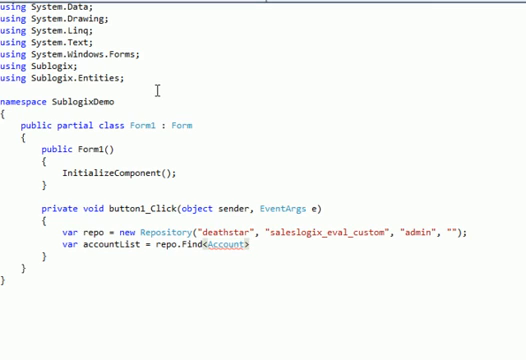
pyautogui.write('(')
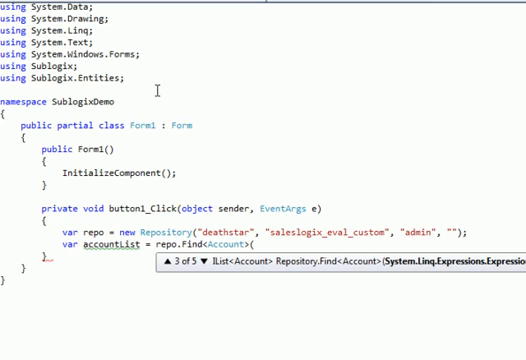
# Step: Write the lambda x => x.AccountName.StartsWith(textBox1.Text)
pyautogui.write('x =>')
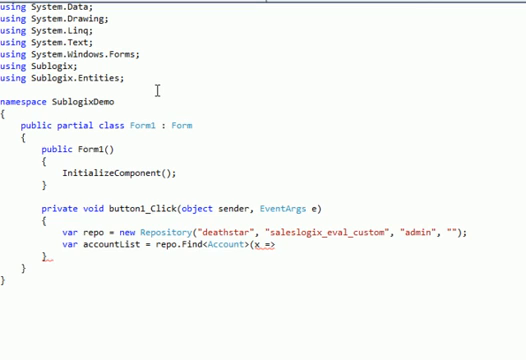
pyautogui.write('.AccountName')
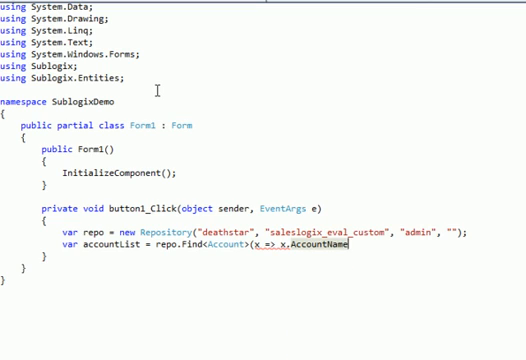
pyautogui.write('.StartsWith')
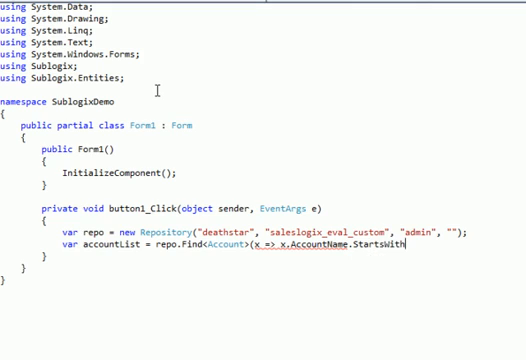
pyautogui.write('(textBox1.Text));')
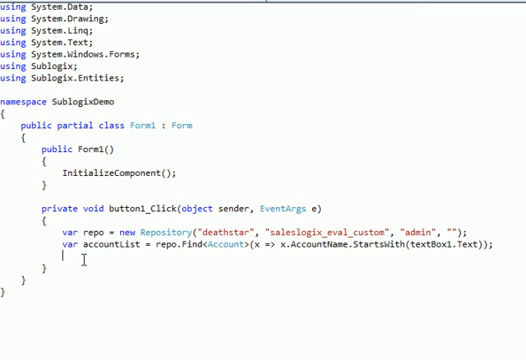
# Step: Bind dataGridView1.DataSource to accountList
pyautogui.write('dataGridView1.DataSource')
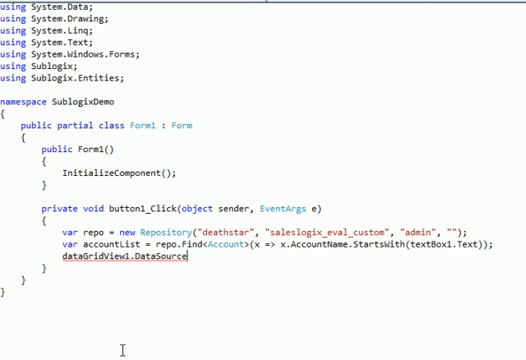
pyautogui.write('= accountList;')
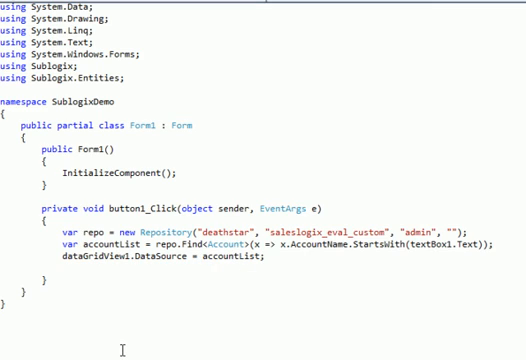
# Step: Set the form Text to "Accounts: " plus accountList.Count.ToString()
pyautogui.write('Text =-')
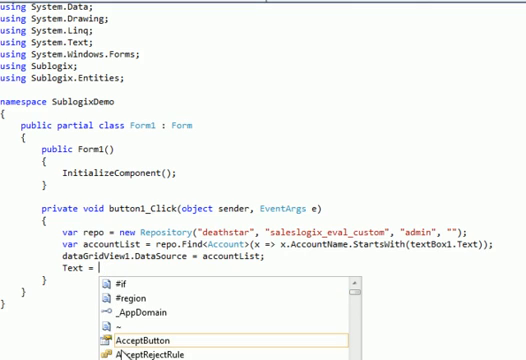
pyautogui.write('"Accounts: " +')
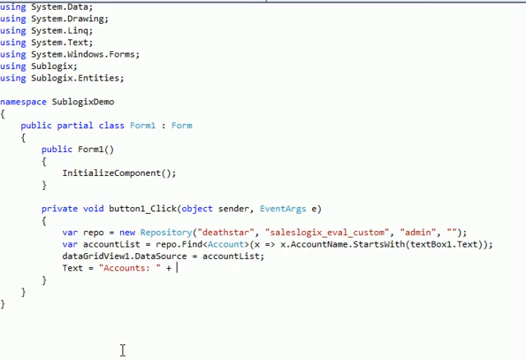
pyautogui.write('accountList.C')
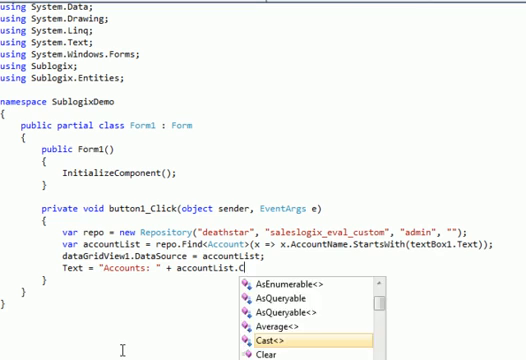
pyautogui.write('ount.ToString')
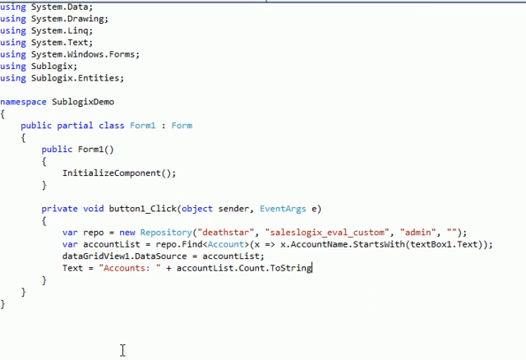
pyautogui.write('();')
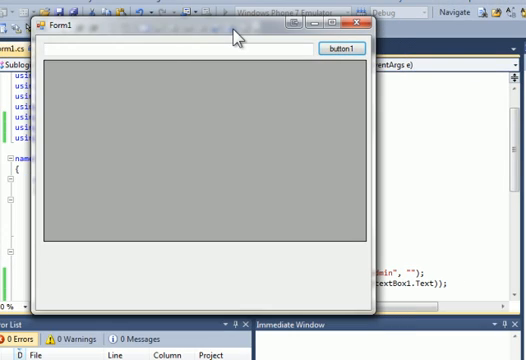
# Step: Look up accounts starting with Ab and scroll the grid to inspect the Abbott results
pyautogui.write('Abb')
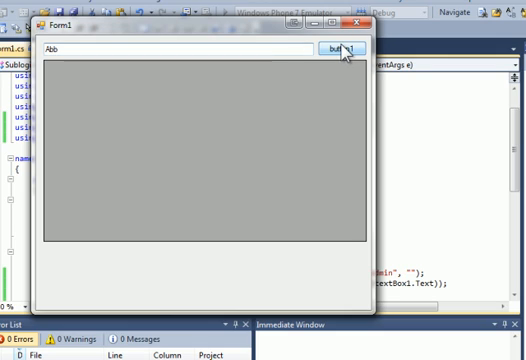
pyautogui.click(342, 48)
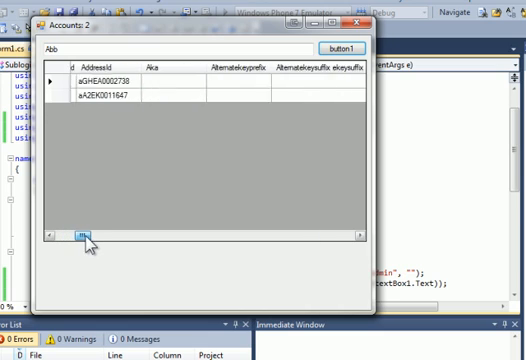
pyautogui.click(72, 236)
pyautogui.write('C')
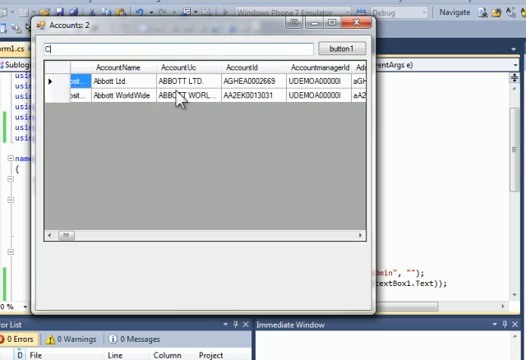
pyautogui.click(344, 50)
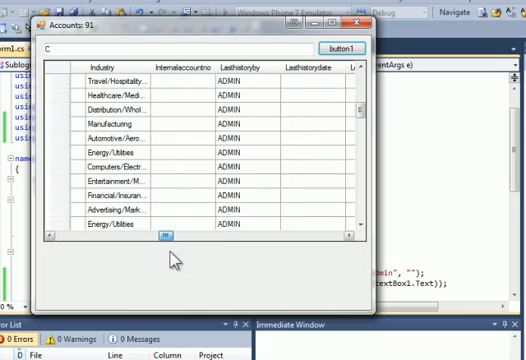
pyautogui.hscroll(3)
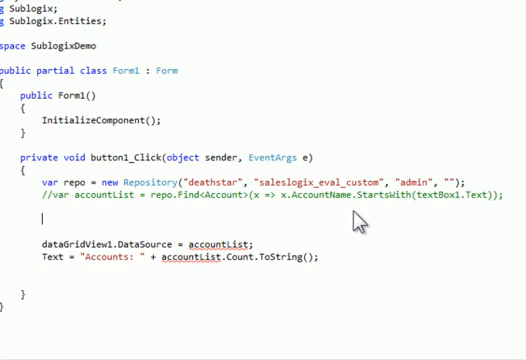
# Step: Start accountList as repo.Select<Accounts>().Where("Account", Operator.StartsWith, "Ab")
pyautogui.write('var ac')
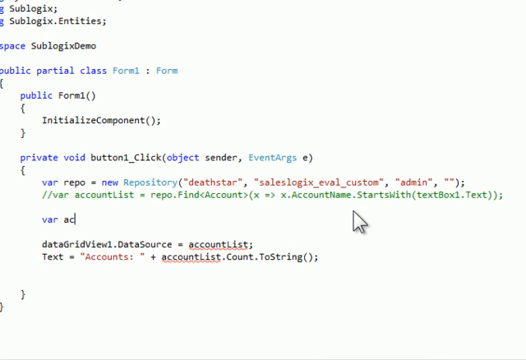
pyautogui.write('countList =')
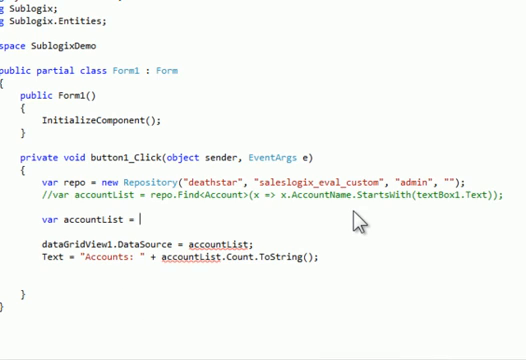
pyautogui.write('repo.select<Account>(')
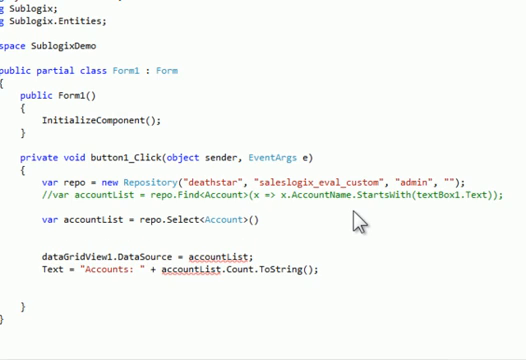
pyautogui.write('.Where("')
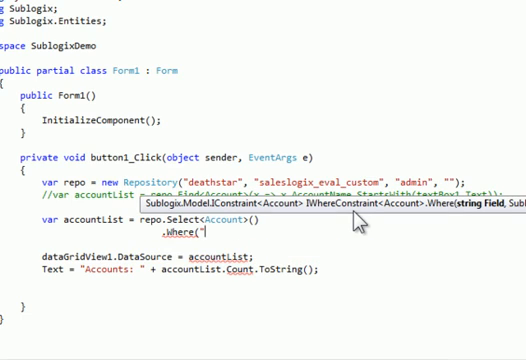
pyautogui.write('Account')
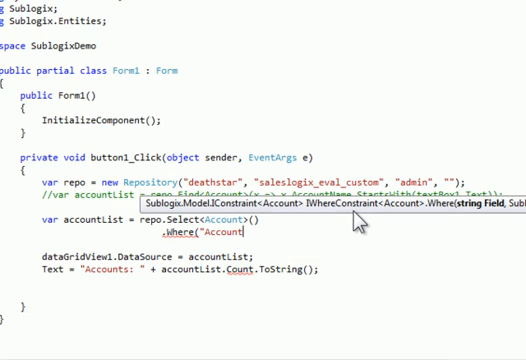
pyautogui.write('",')
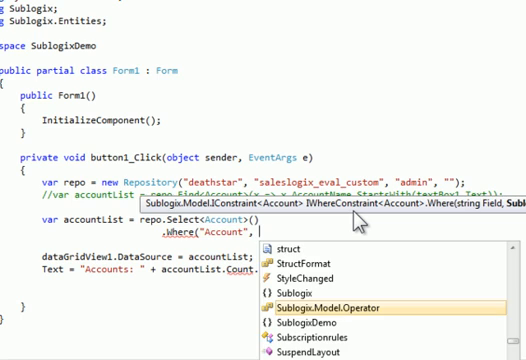
pyautogui.write('Operator')
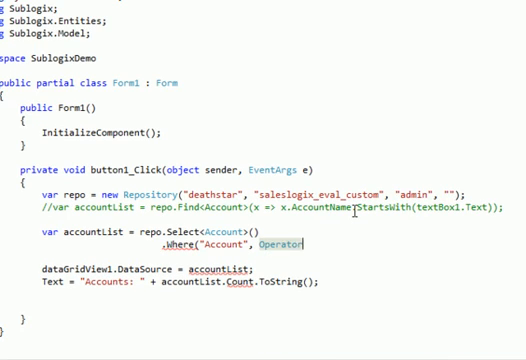
# Step: Chain .And("Type", Operator.Equals, "Customer").OrderBy("CreateDate").Execute()
pyautogui.write('.E')
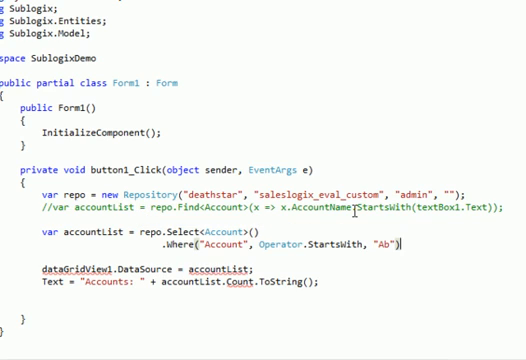
pyautogui.write('.And(')
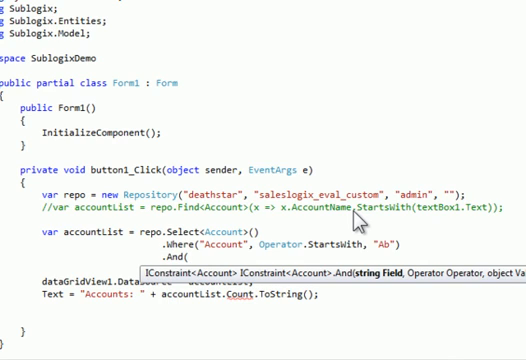
pyautogui.write('"Type", Operator.Equals, "Customer")')
pyautogui.write('.OrderBy("C')
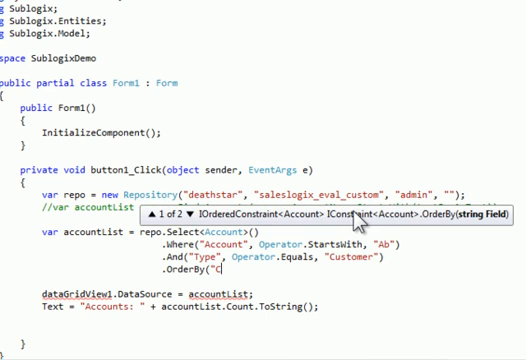
pyautogui.write('reateDate")')
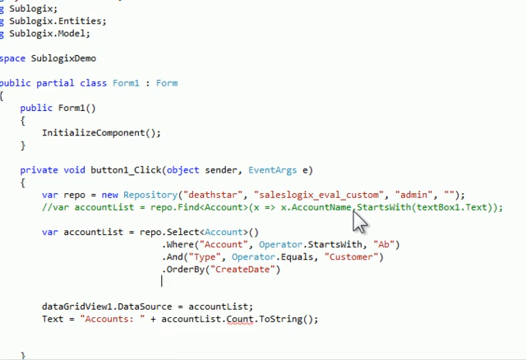
pyautogui.write('.execute();')
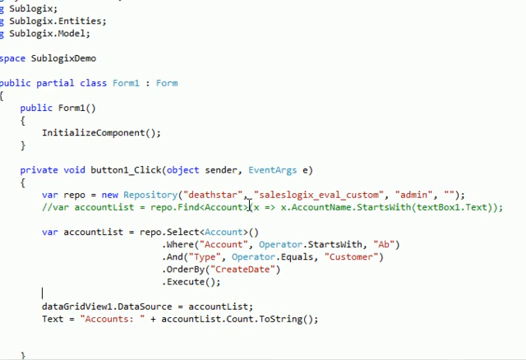
pyautogui.scroll(-3)
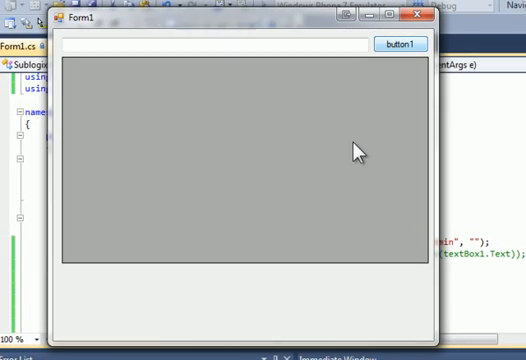
# Step: Close the running demo form
pyautogui.click(408, 44)
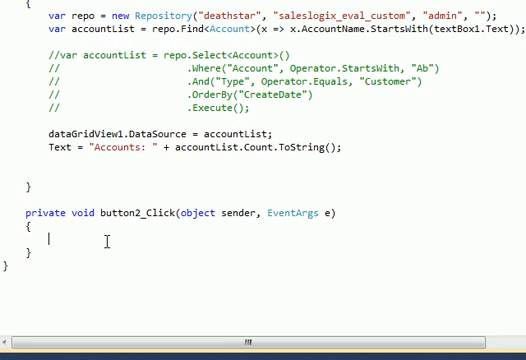
pyautogui.write('var repo = new Repository("deathstar", "saleslogix_eval_custom", "admin", "");')
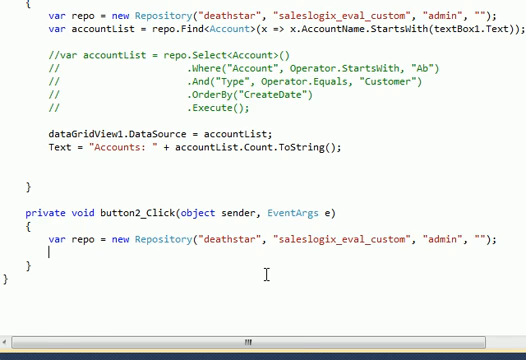
pyautogui.write('var accof')
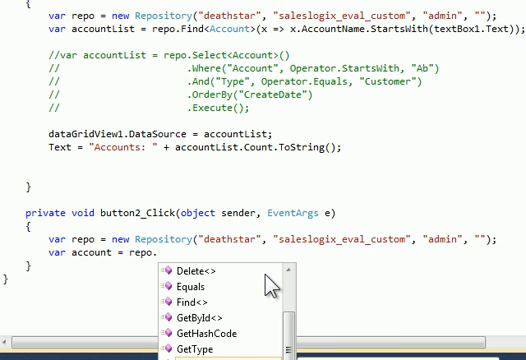
pyautogui.write('GetById<Acco')
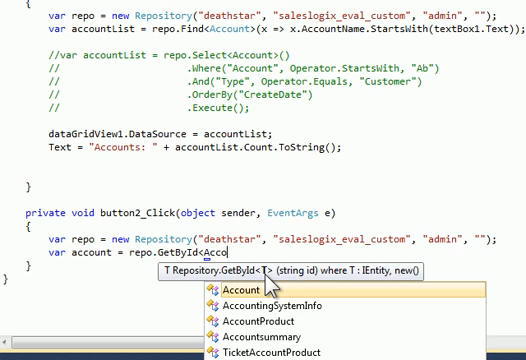
pyautogui.write('nt>(')
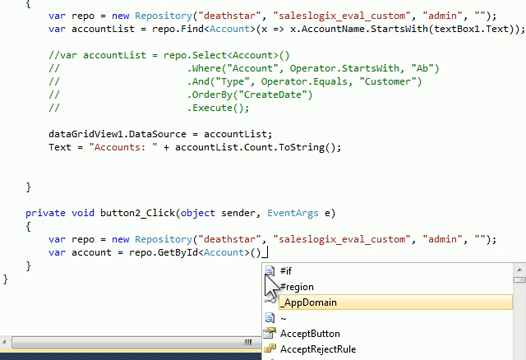
pyautogui.write('"AGHEA0002669"')
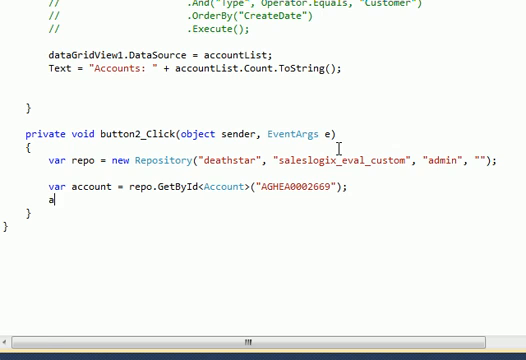
# Step: Set account.Type to "Tester" and call account.Save()
pyautogui.write('ccount.Type')
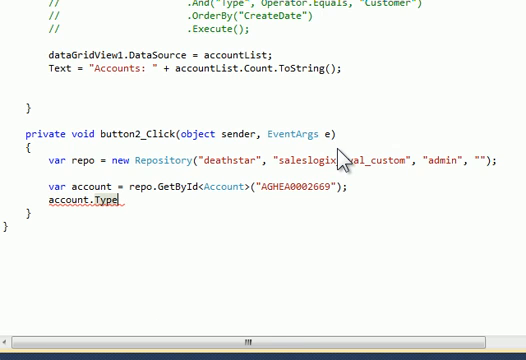
pyautogui.write('= "Test')
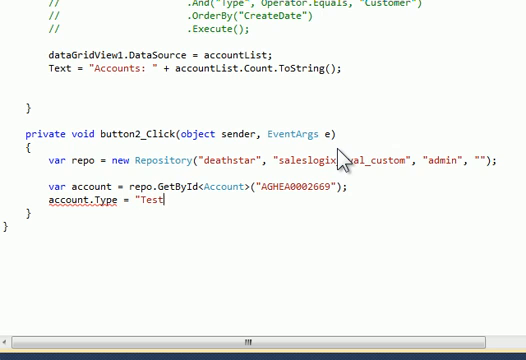
pyautogui.write('er";')
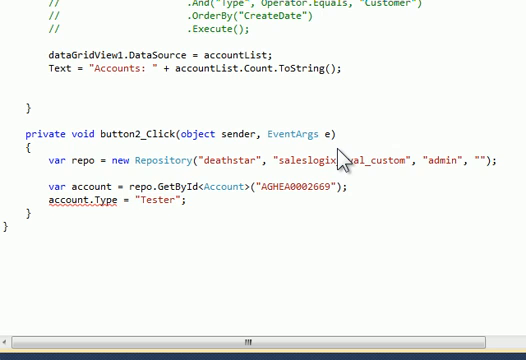
pyautogui.write('account.')
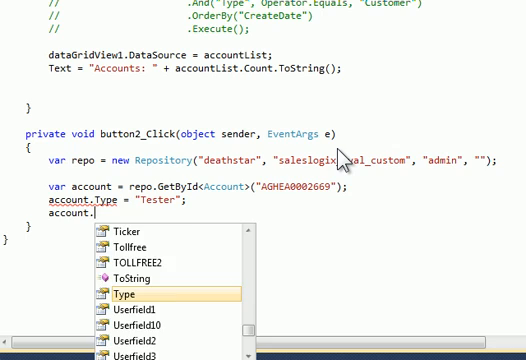
pyautogui.write('save')
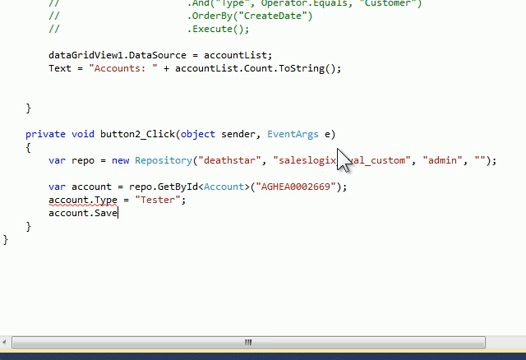
pyautogui.write('();')
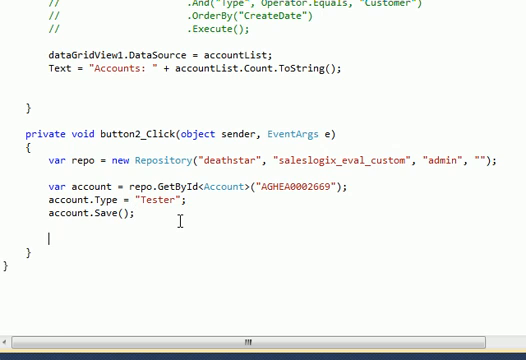
# Step: Show a "Done" MessageBox after saving
pyautogui.write('MessageBox.show')
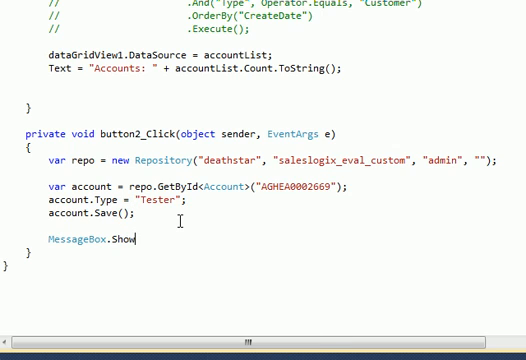
pyautogui.write('("Done"')
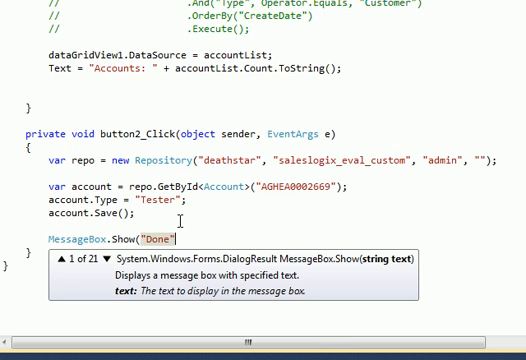
pyautogui.write(');')
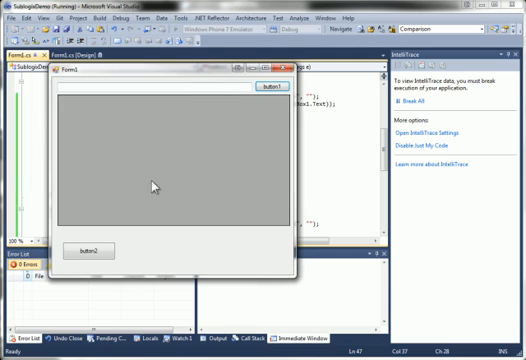
# Step: Run the account update from the form's second button
pyautogui.click(92, 250)
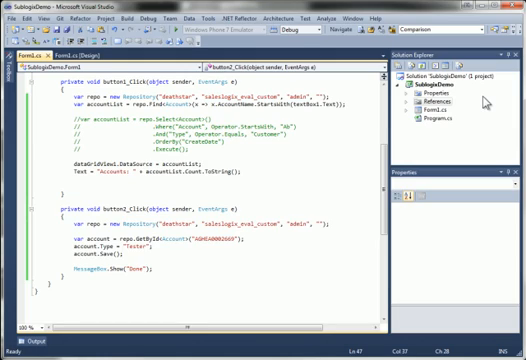
# Step: Bring up the context menu for the Sublogix templates folder in Solution Explorer
pyautogui.rightClick(434, 84)
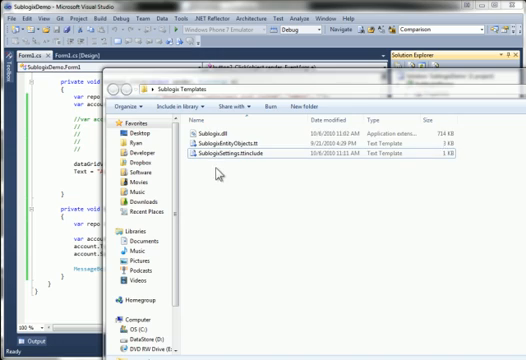
# Step: Open the SublogixSettings.ttinclude file holding the SalesLogix connection settings
pyautogui.click(218, 144)
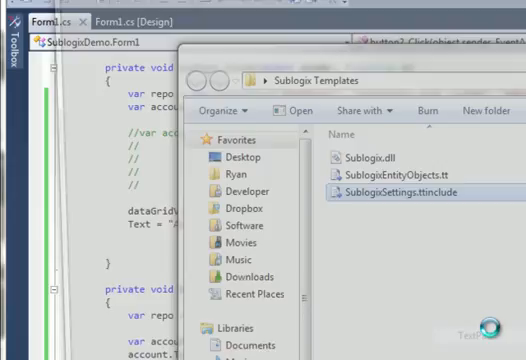
pyautogui.doubleClick(418, 198)
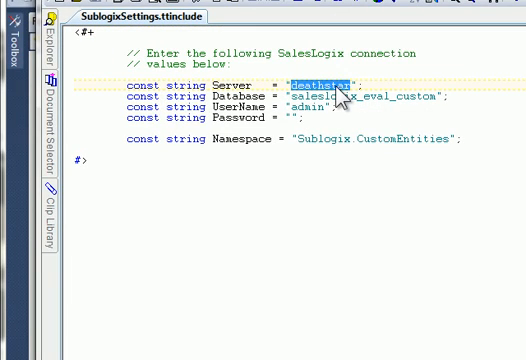
pyautogui.moveTo(350, 108)
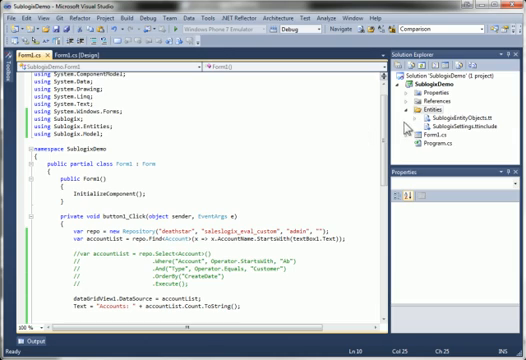
pyautogui.click(404, 118)
pyautogui.write('Custom')
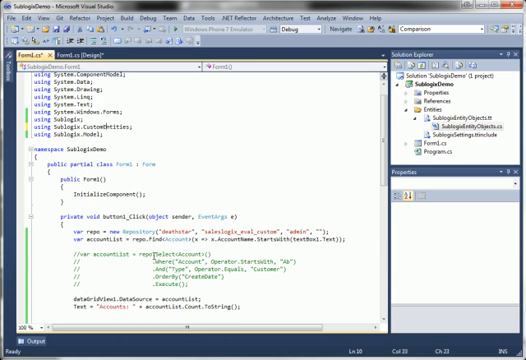
pyautogui.scroll(-3)
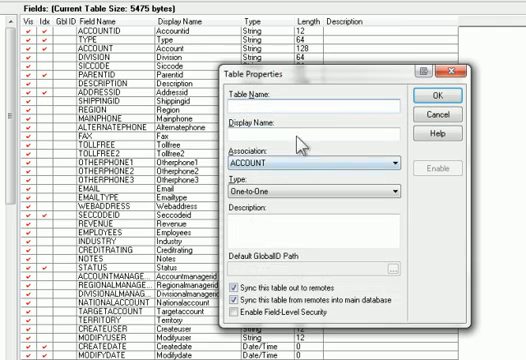
# Step: Add a Field2Boolean field to the ACCOUNTTEST table alongside FIELD1_STRING and confirm
pyautogui.write('Account')
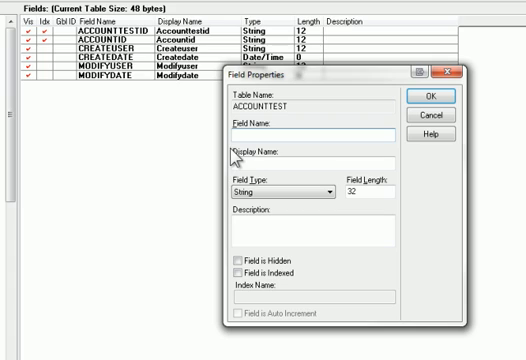
pyautogui.write('Field1 String')
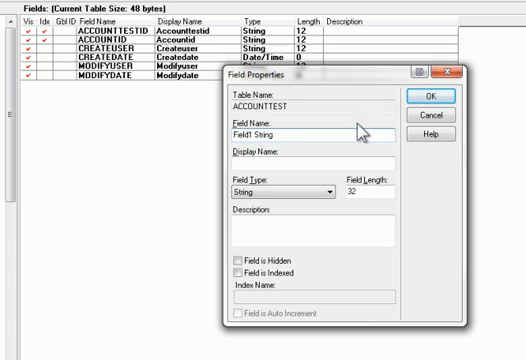
pyautogui.click(416, 104)
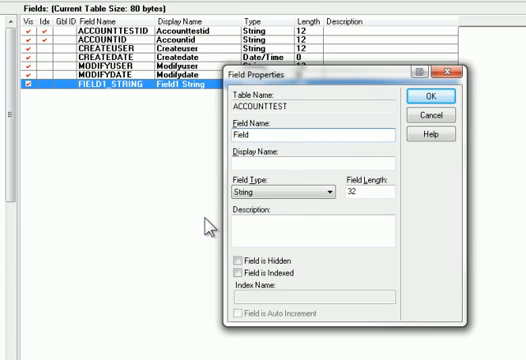
pyautogui.write('Field2 8o')
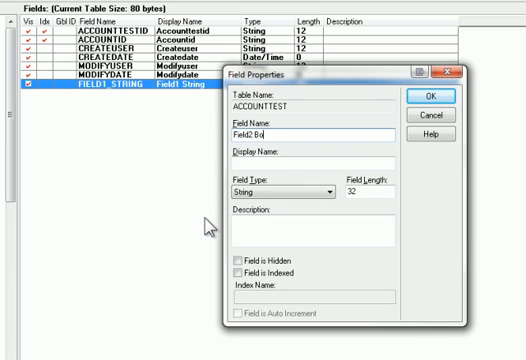
pyautogui.click(332, 192)
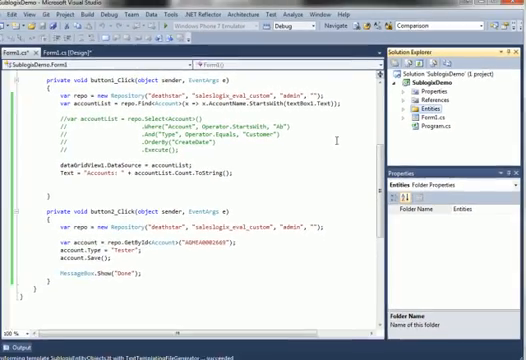
# Step: Create an AccountTest record via repo.Create<AccountTest>() and set its AccountId from the account
pyautogui.scroll(-3)
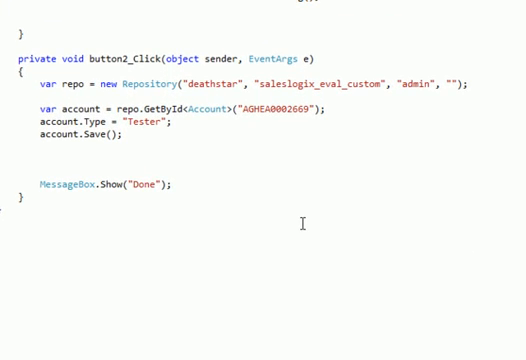
pyautogui.write('var')
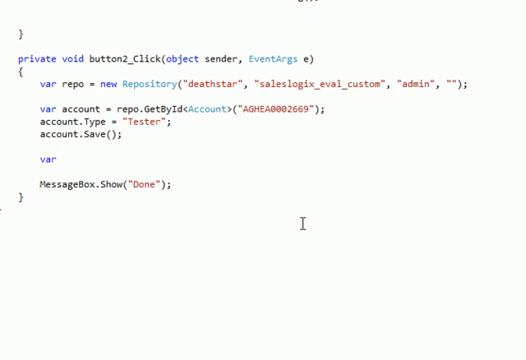
pyautogui.write('accountTest = repo.')
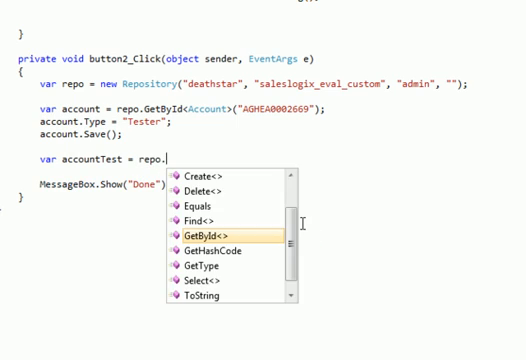
pyautogui.write('Create<AccountTest>')
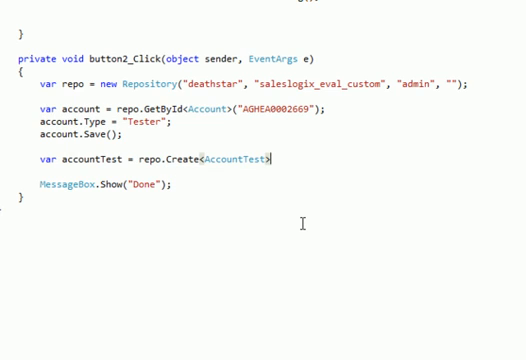
pyautogui.write('();')
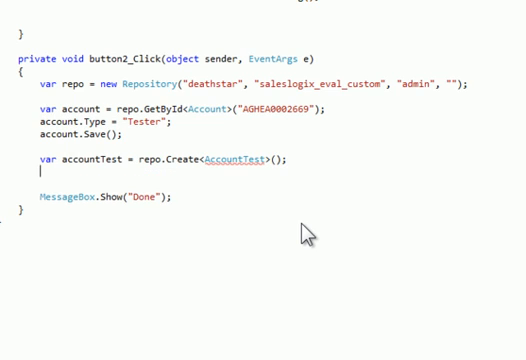
pyautogui.write('AccountTest')
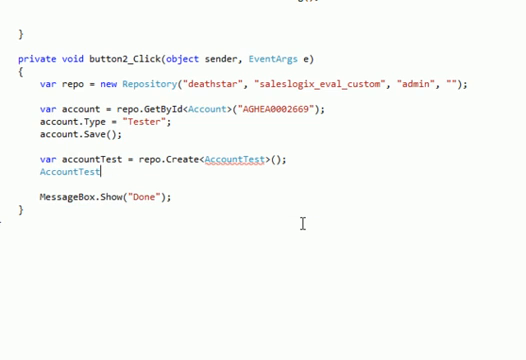
pyautogui.write('acc')
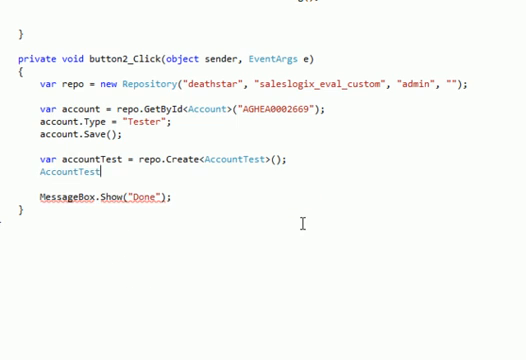
pyautogui.write('.')
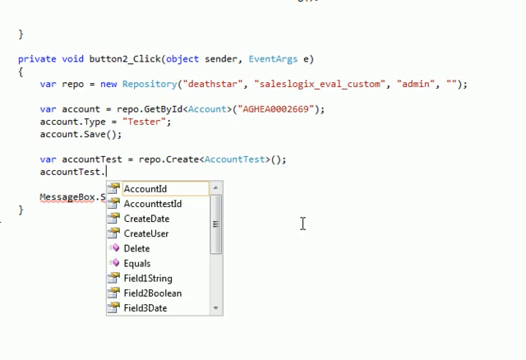
pyautogui.write('AccountId = account.AccountId')
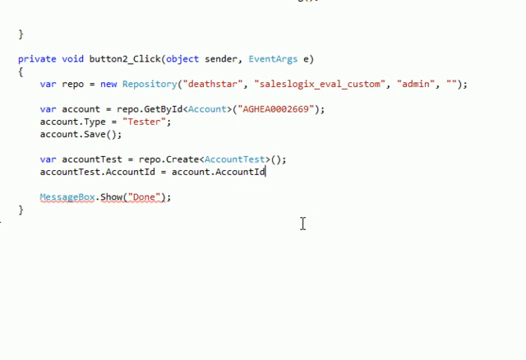
# Step: Set Field1String to "Hello", Field2Boolean to true and Field3Date to DateTime.Now on the record
pyautogui.write('accountTest.Field1String')
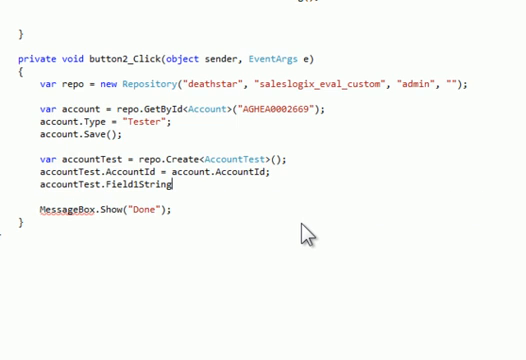
pyautogui.write('= "')
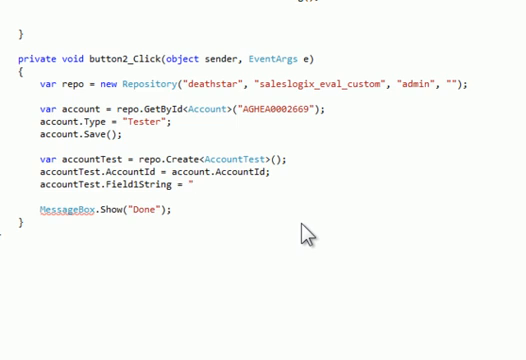
pyautogui.write('Hello";')
pyautogui.write('accountTest')
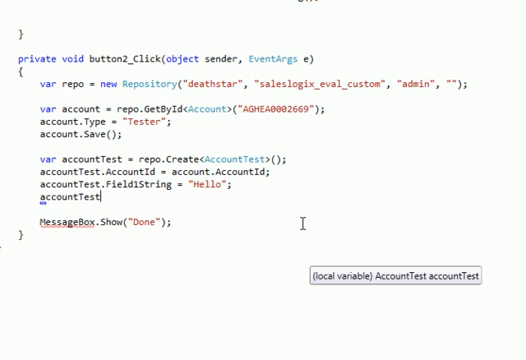
pyautogui.write('.Field2Boolean')
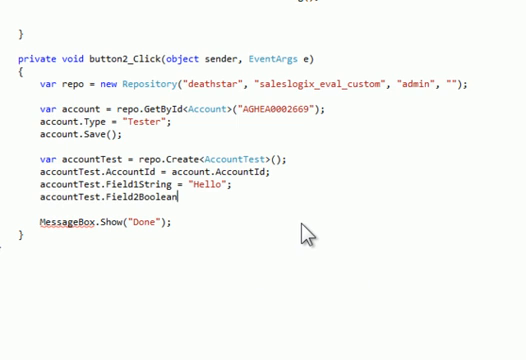
pyautogui.write('= true;')
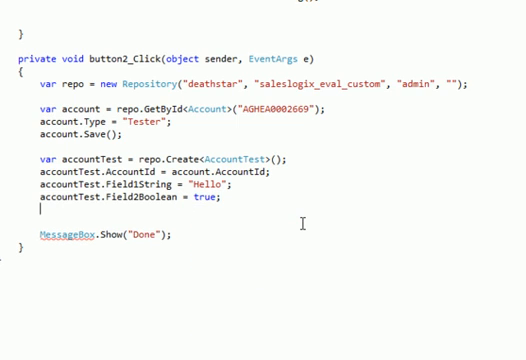
pyautogui.write('accountTest')
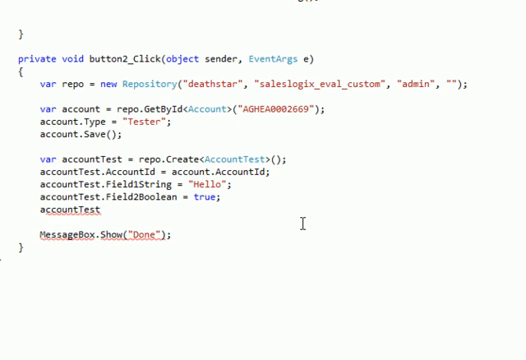
pyautogui.write('.Field3Date =')
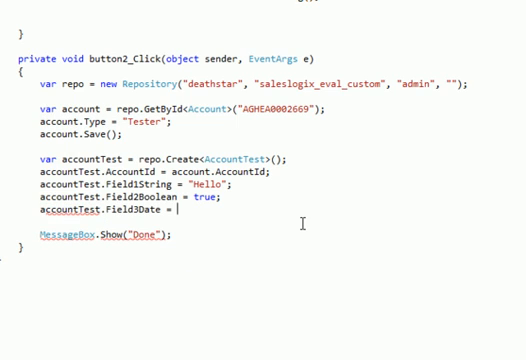
pyautogui.write('DateTime.no')
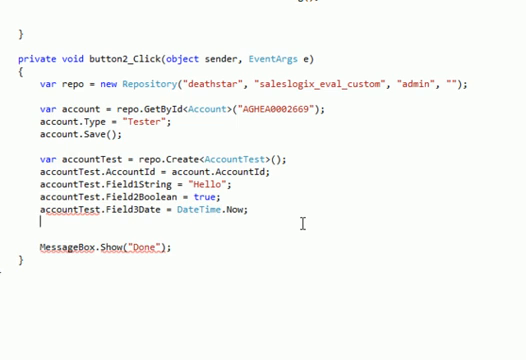
pyautogui.write('accountT')
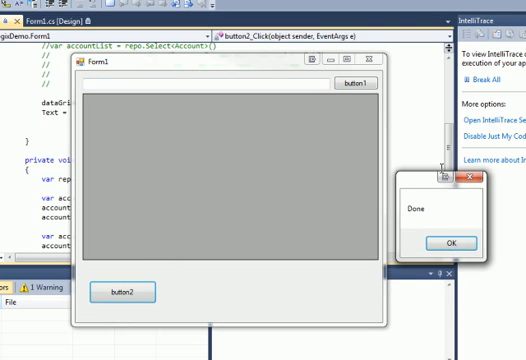
# Step: Acknowledge the Done message after running button2's update and AccountTest creation
pyautogui.click(450, 242)
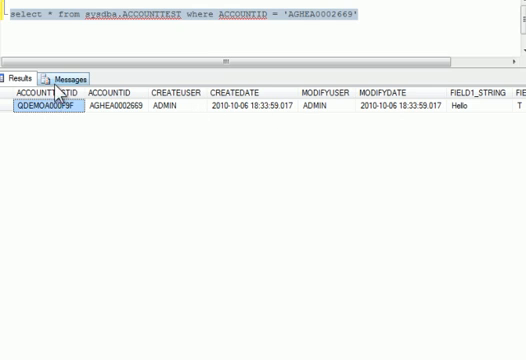
pyautogui.moveTo(268, 116)
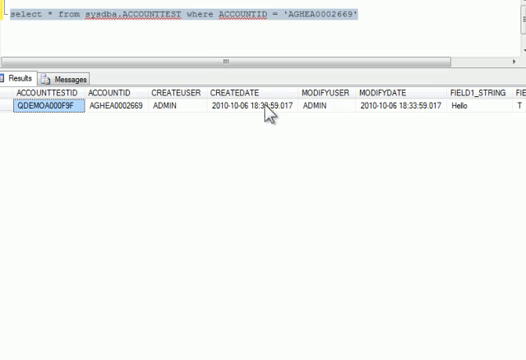
# Step: Scroll the ACCOUNTTEST results right to reveal FIELD2_BOOLEAN T and FIELD3_DATE values
pyautogui.hscroll(3)
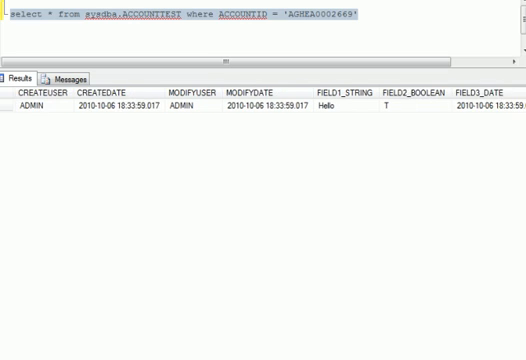